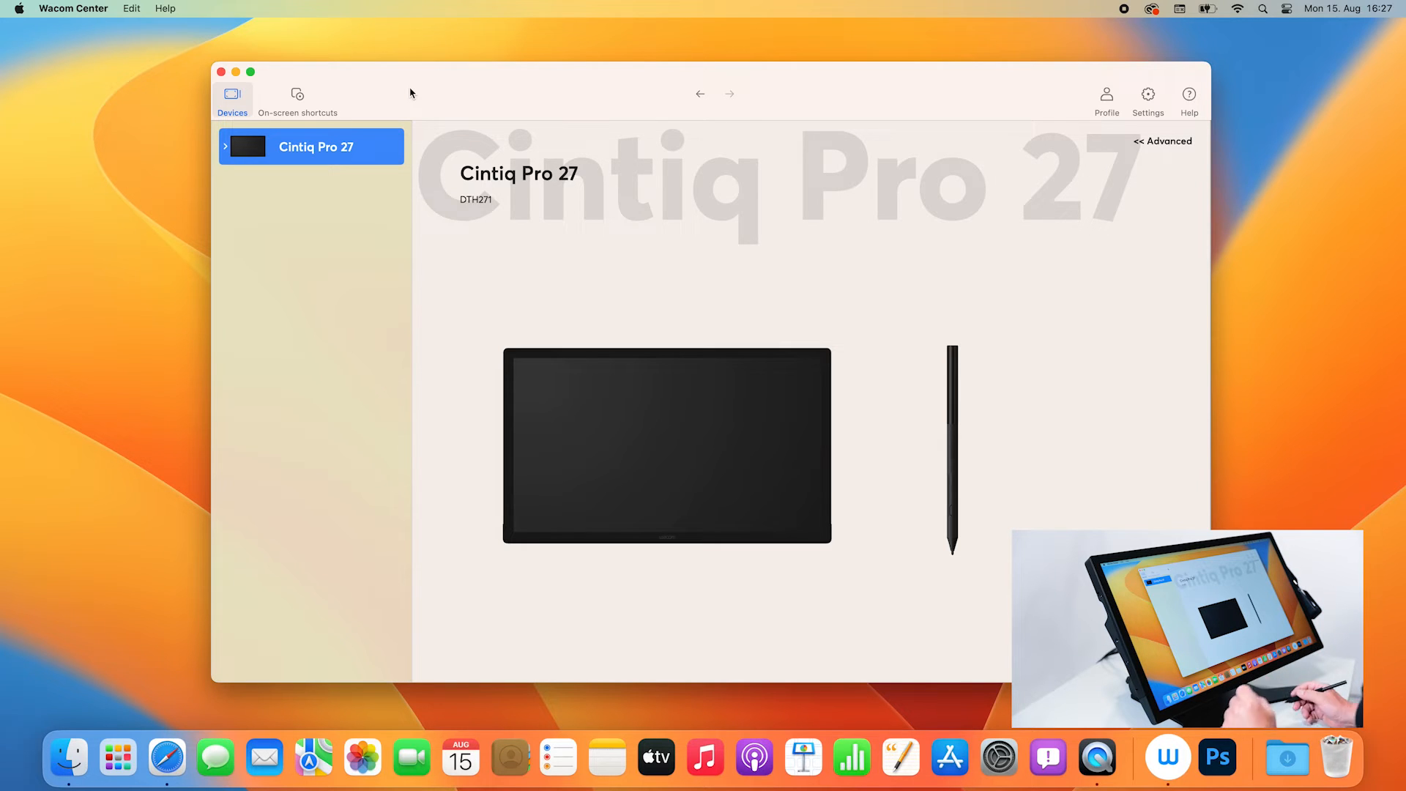
mouse_move(297, 101)
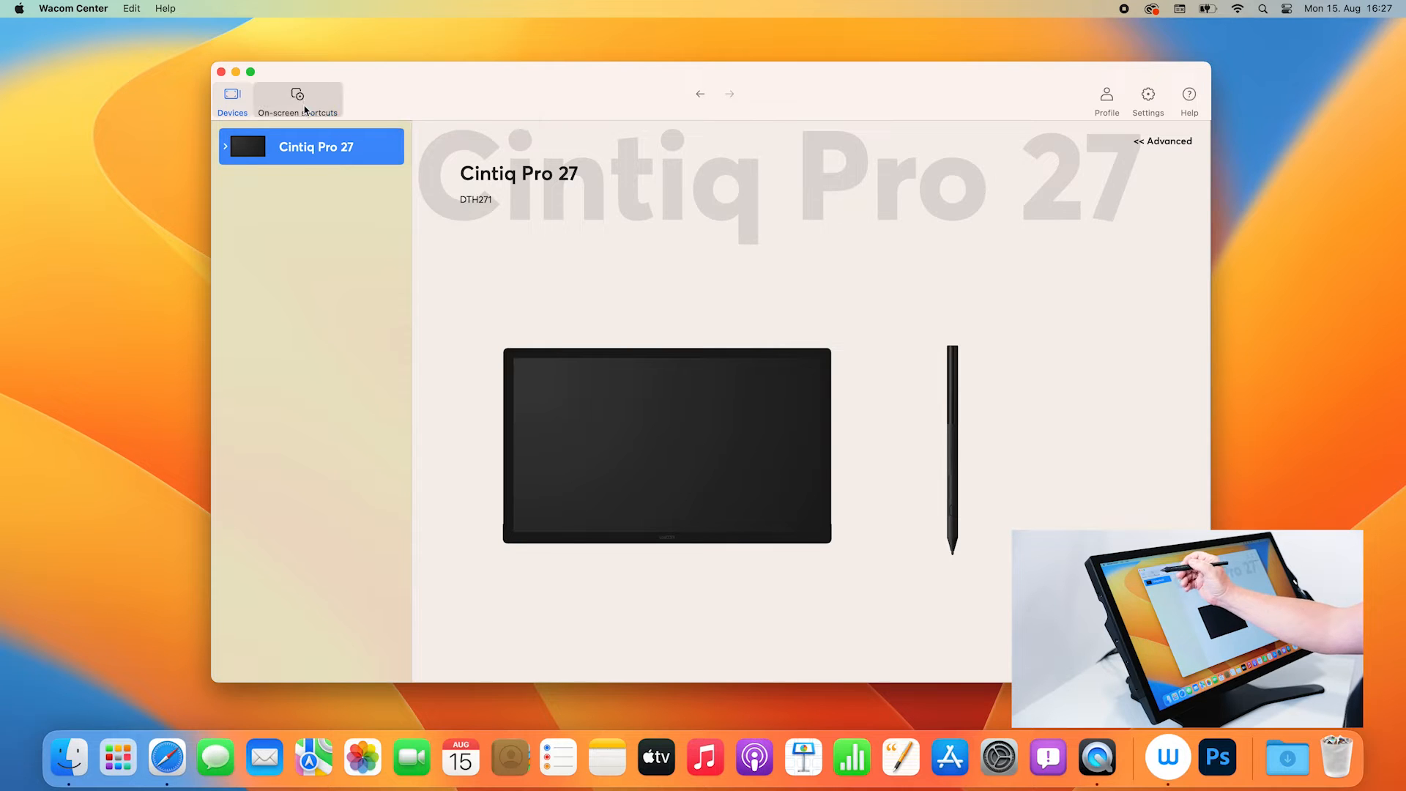
Switch Wacom Center to the On-screen shortcuts section for the Cintiq Pro 27.
click(297, 98)
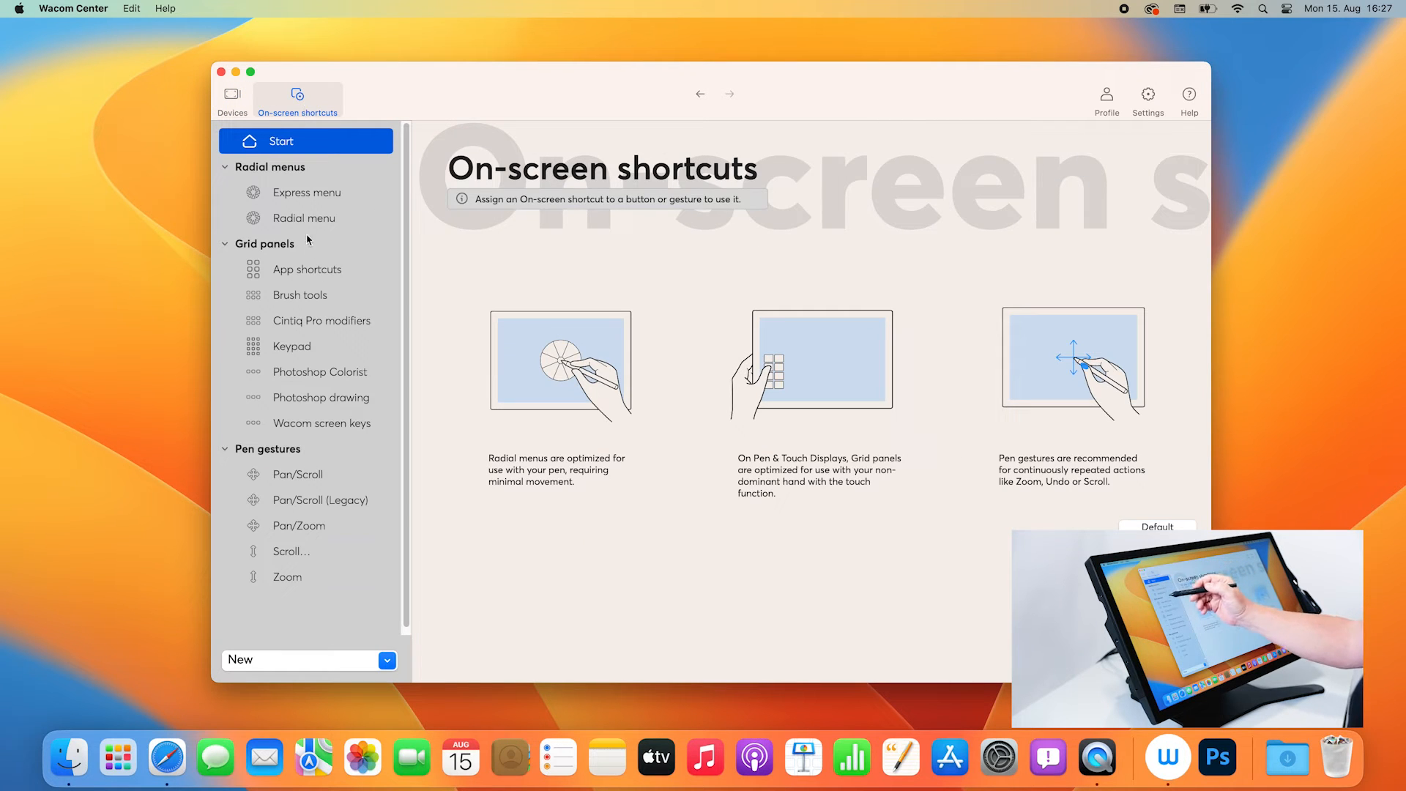
mouse_move(307, 333)
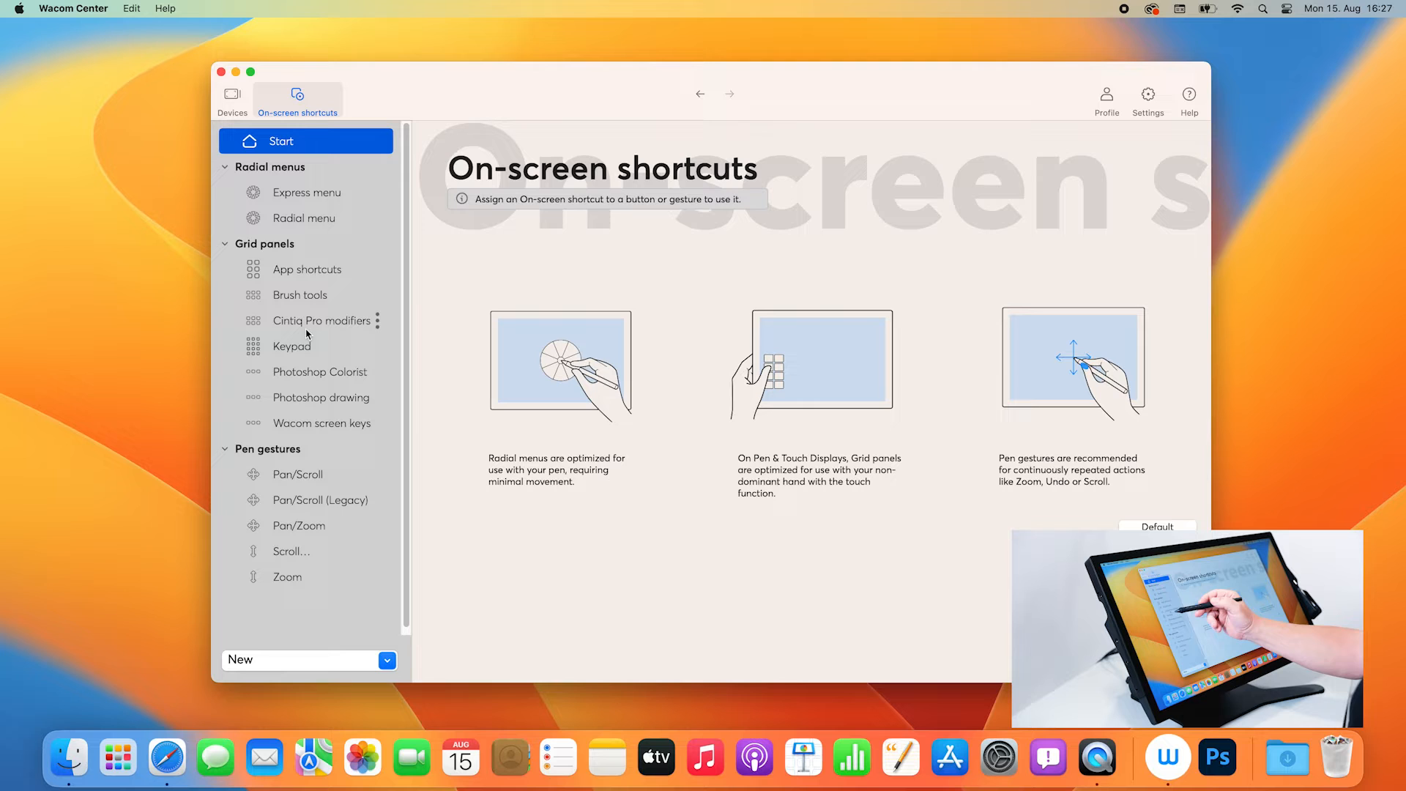
mouse_move(330, 350)
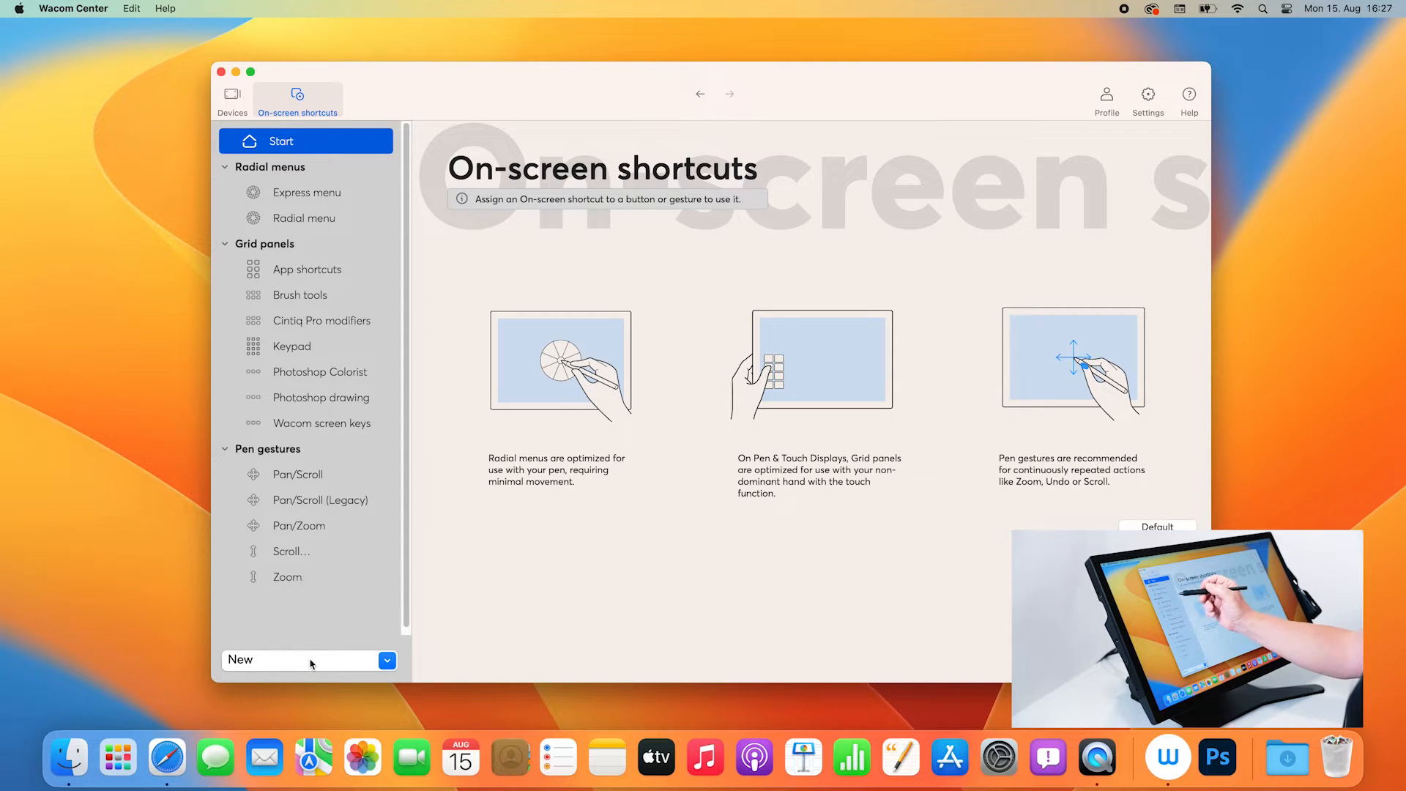
mouse_move(346, 274)
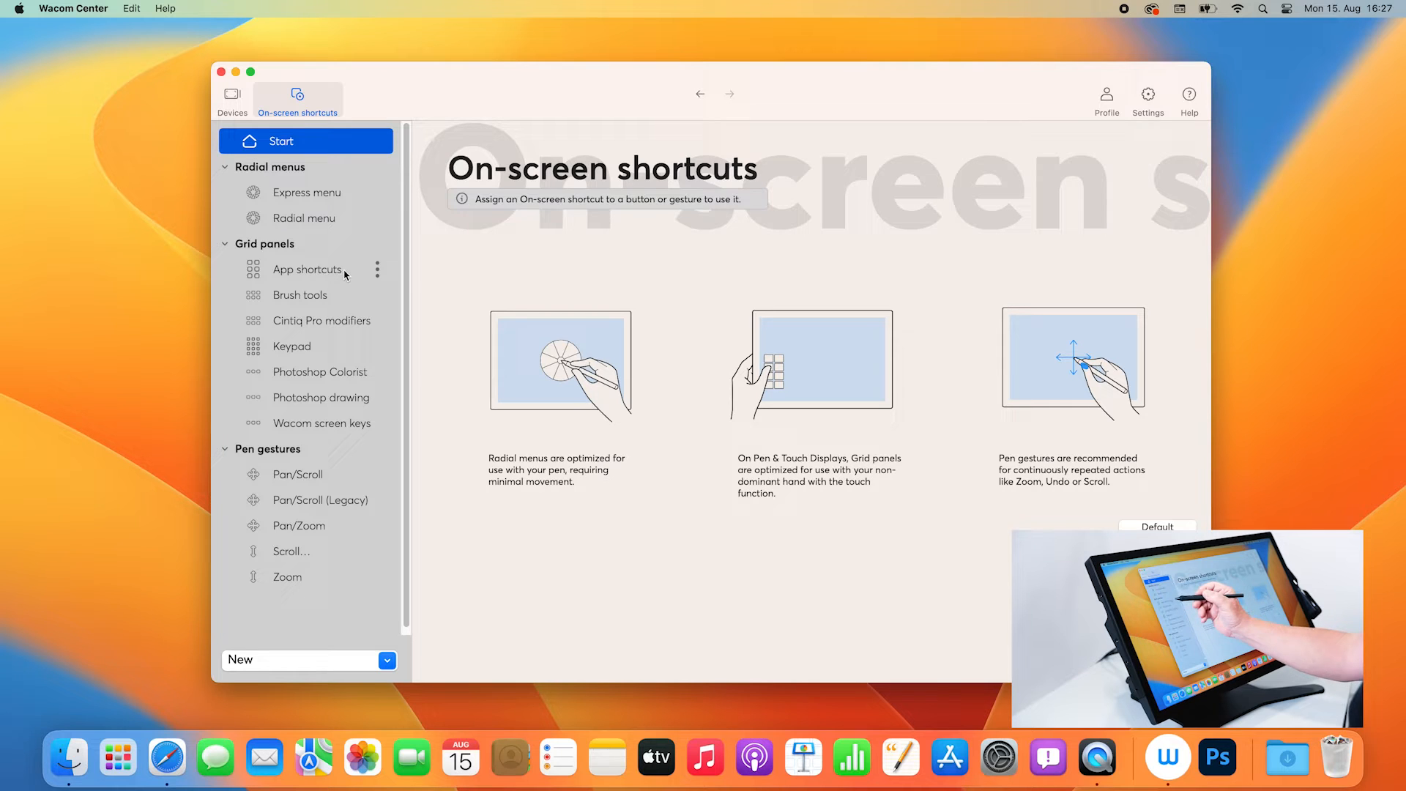
Show the App shortcuts grid panel and bring up the Actions list for its Page Down tile.
click(306, 269)
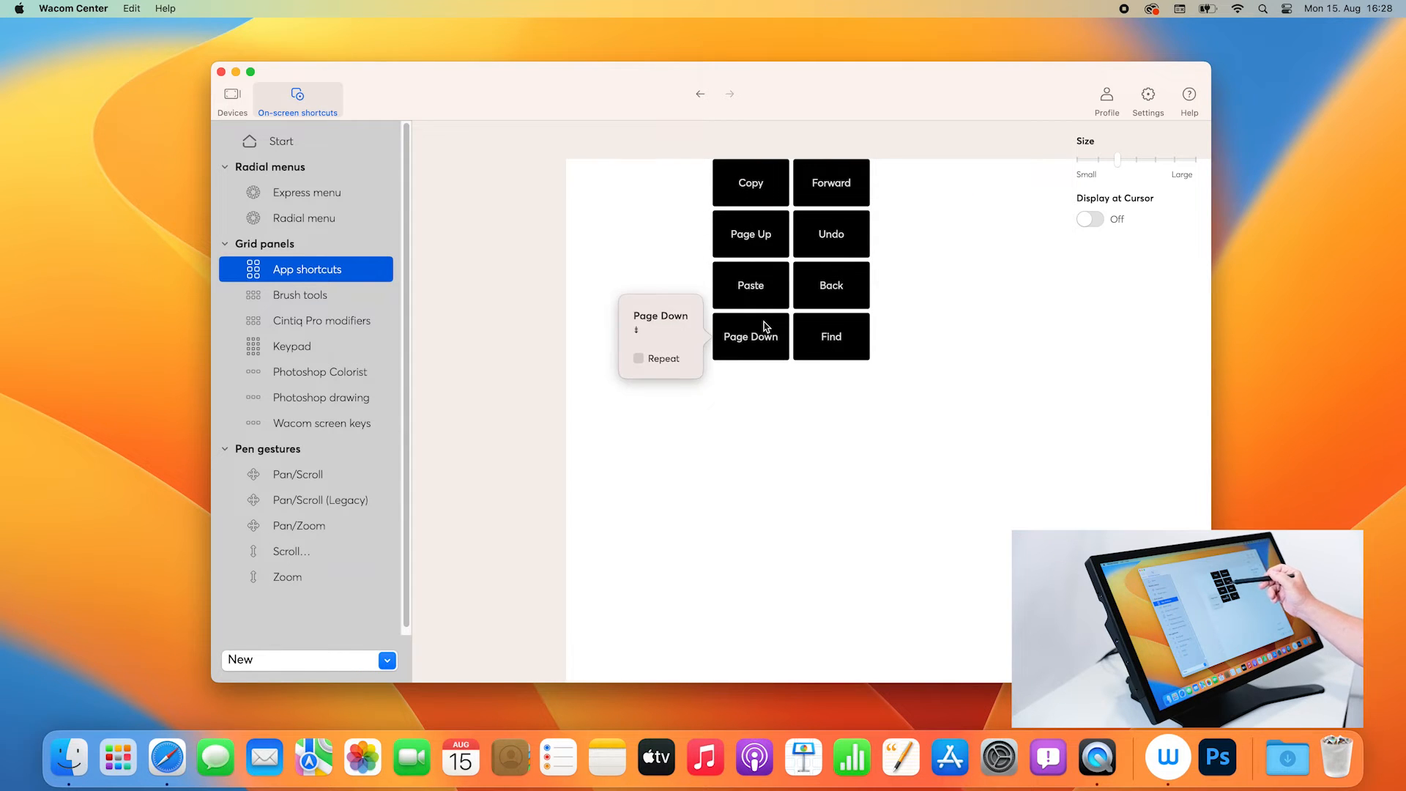
mouse_move(829, 337)
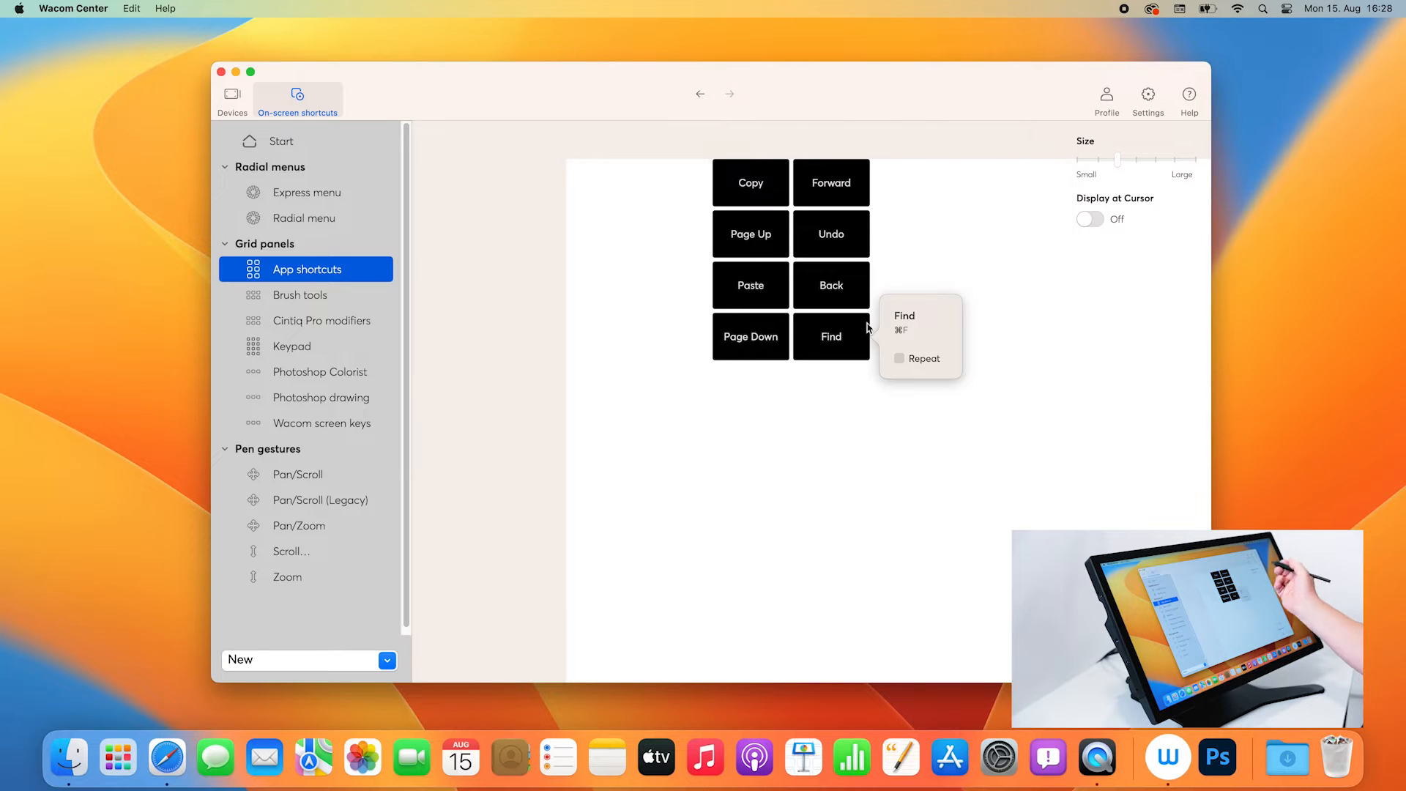
mouse_move(750, 337)
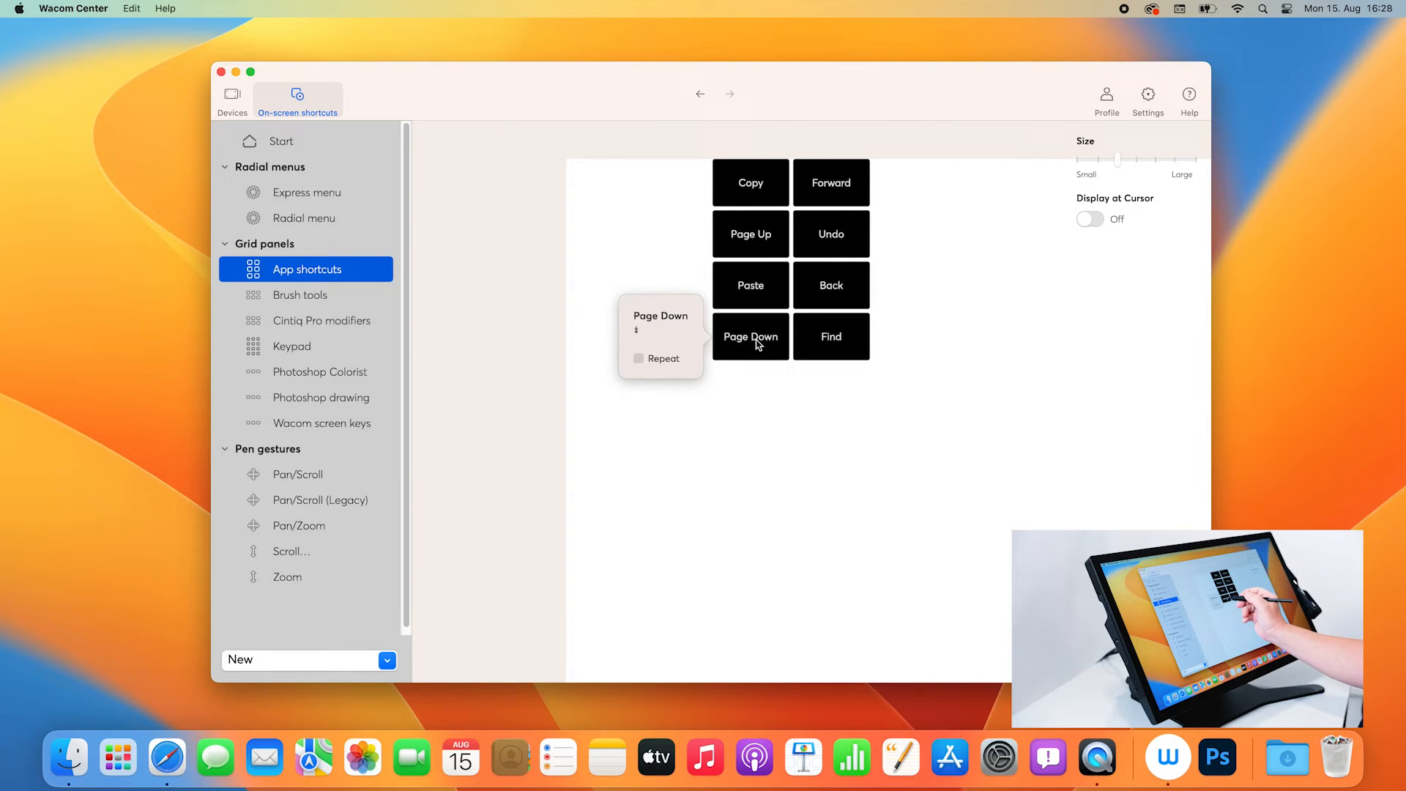
click(750, 337)
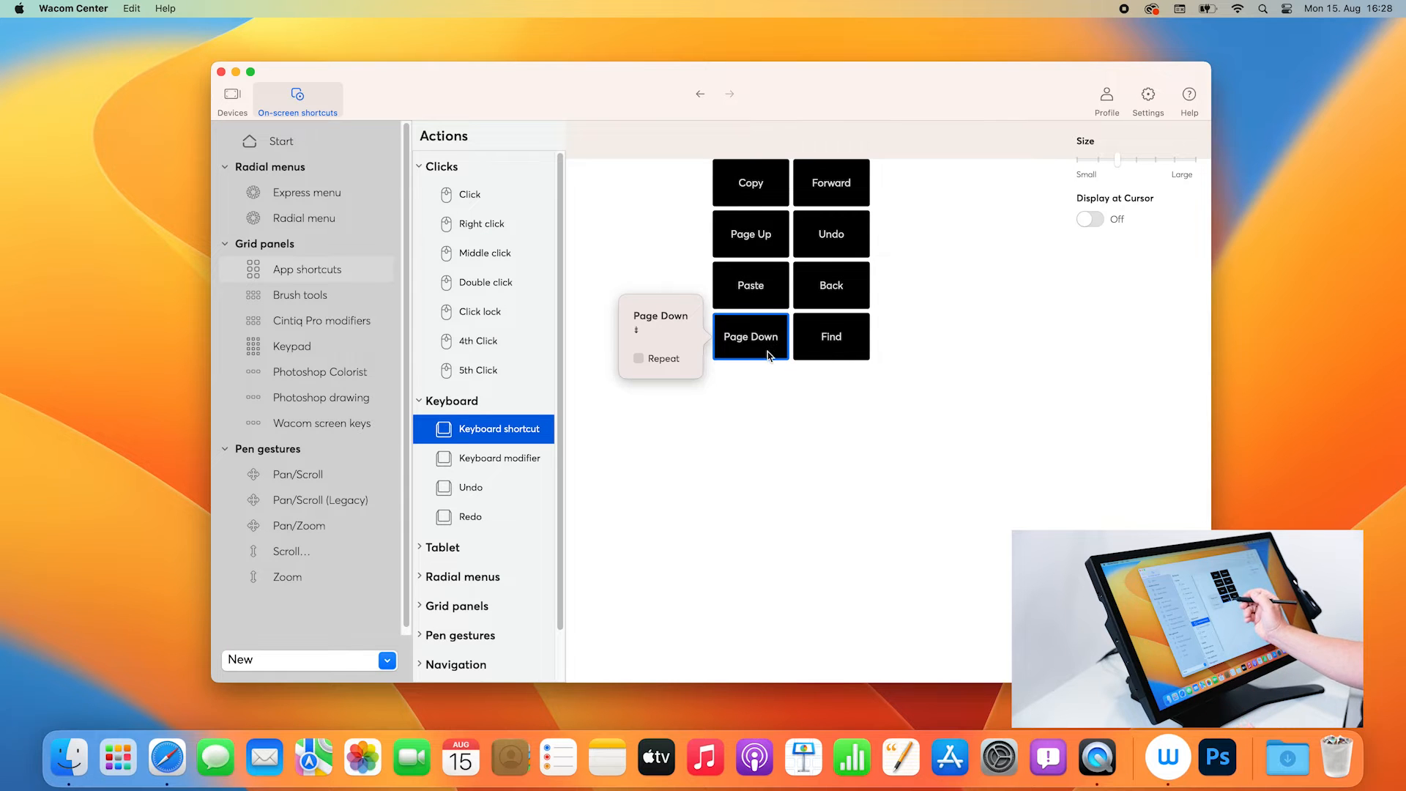
mouse_move(516, 413)
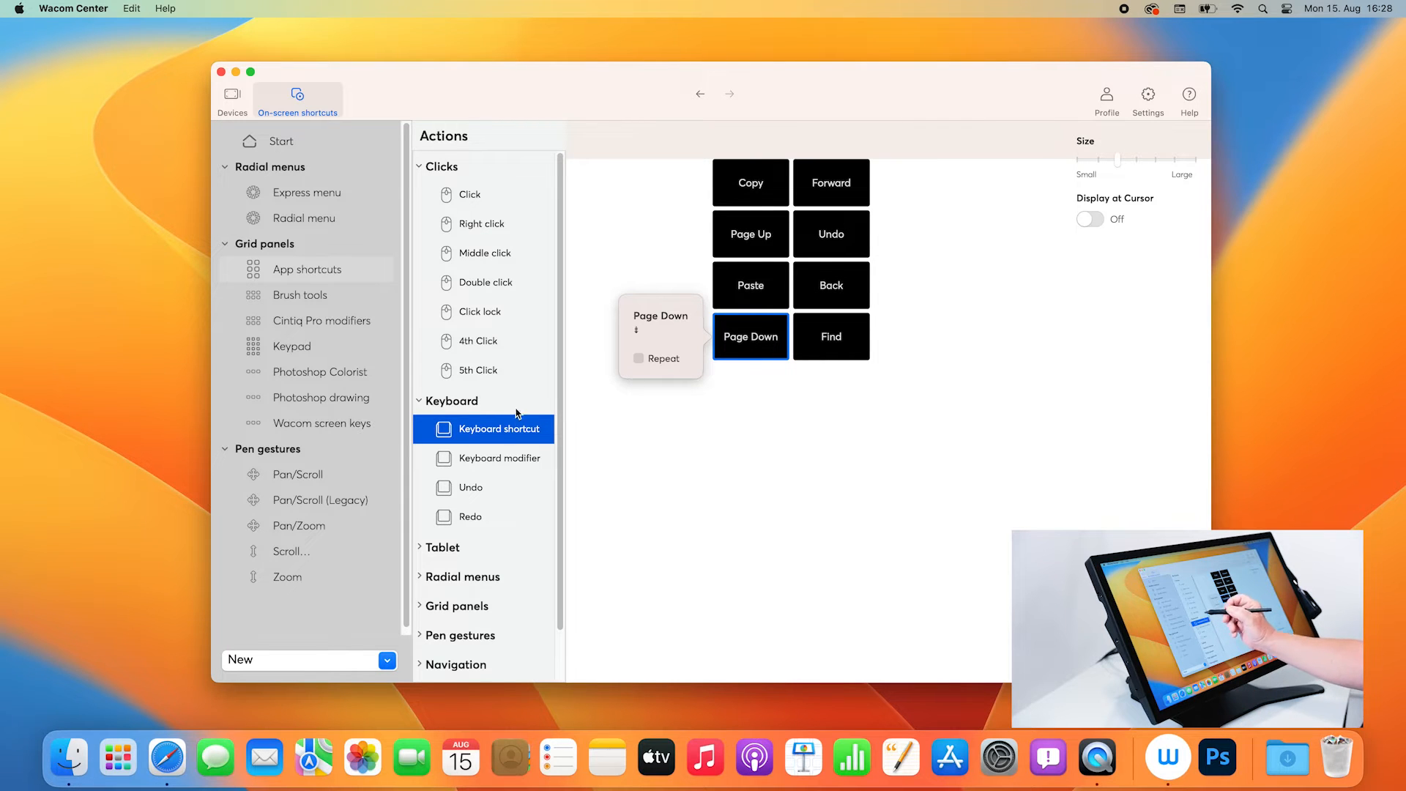
mouse_move(658, 366)
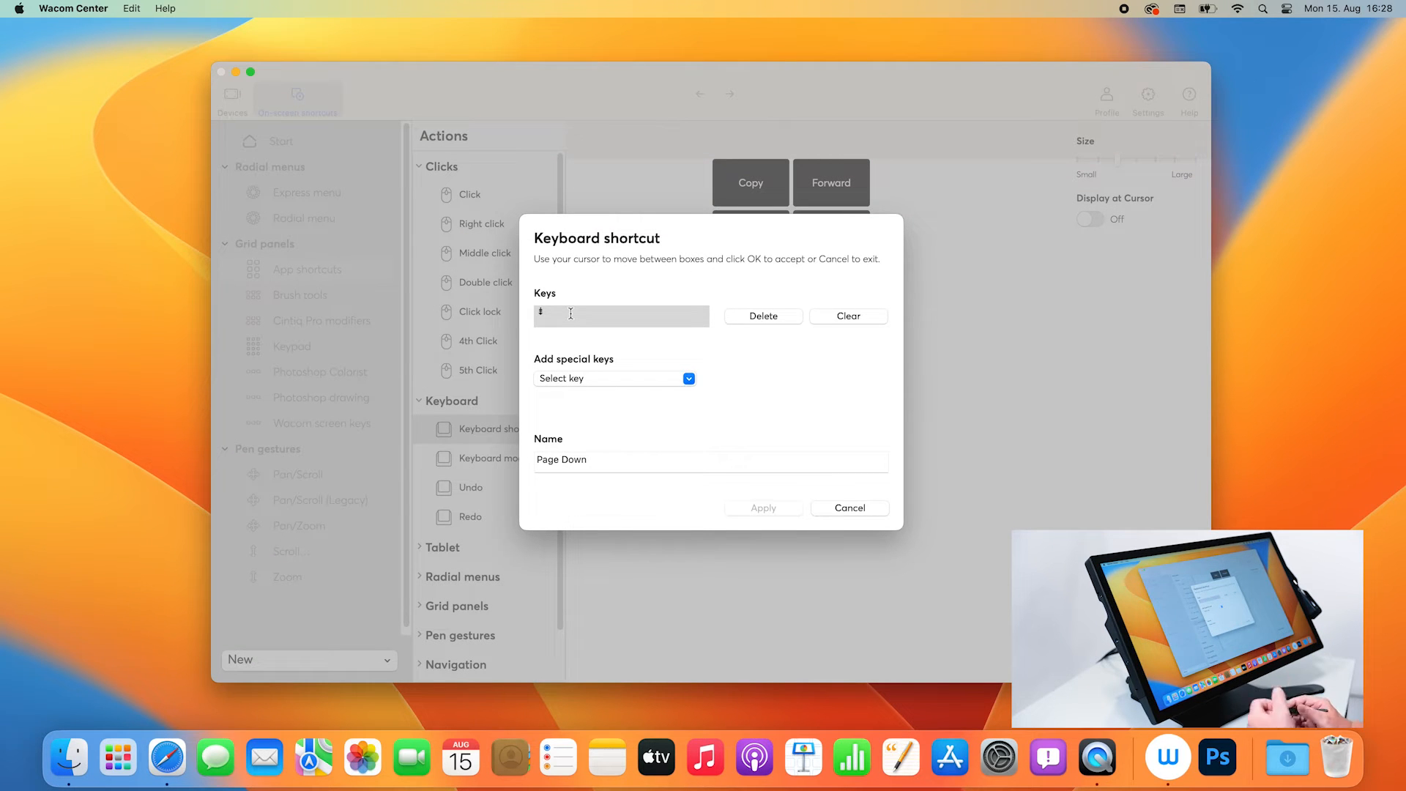
Clear the Page Down combination, record ⌘W, rename the tile 'Close' and apply it.
click(847, 317)
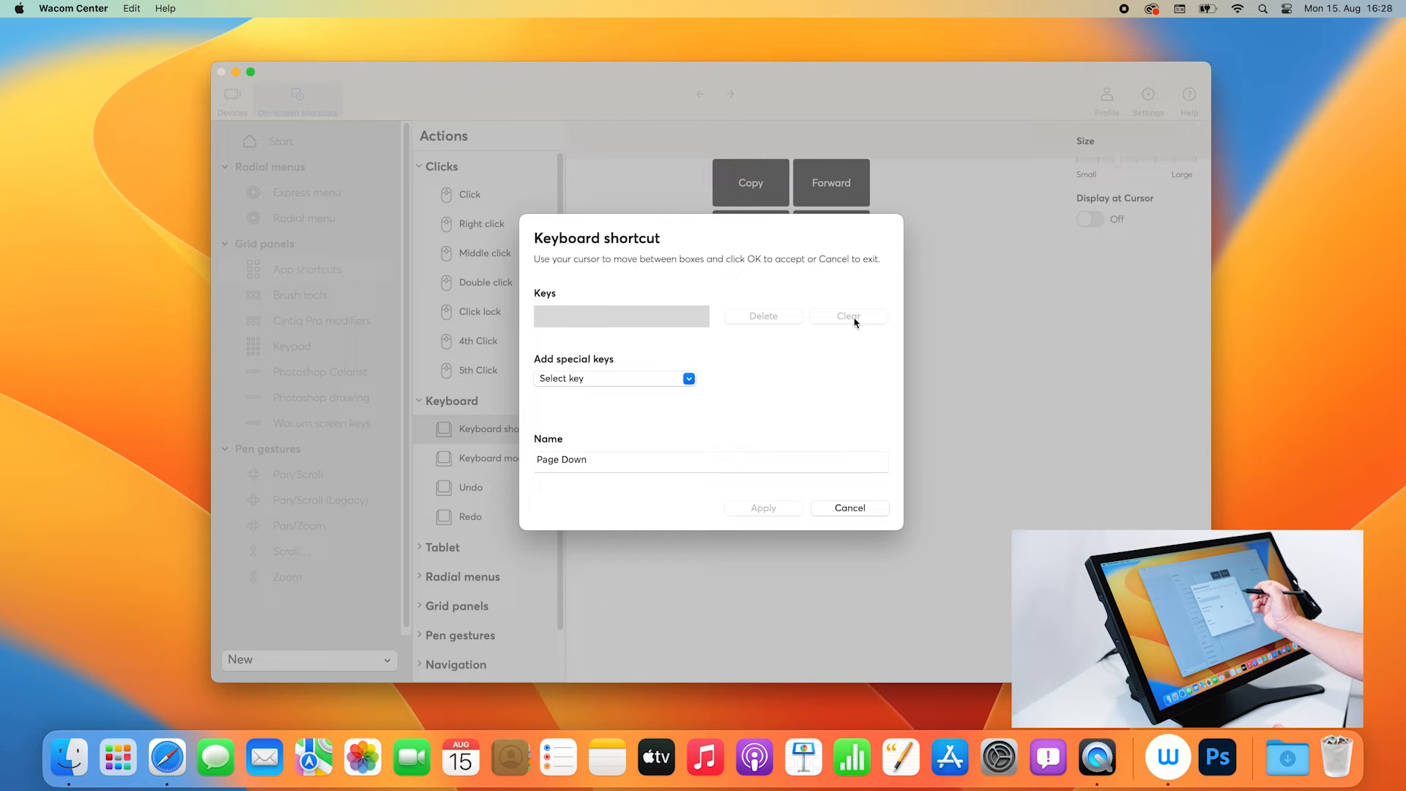
click(621, 316)
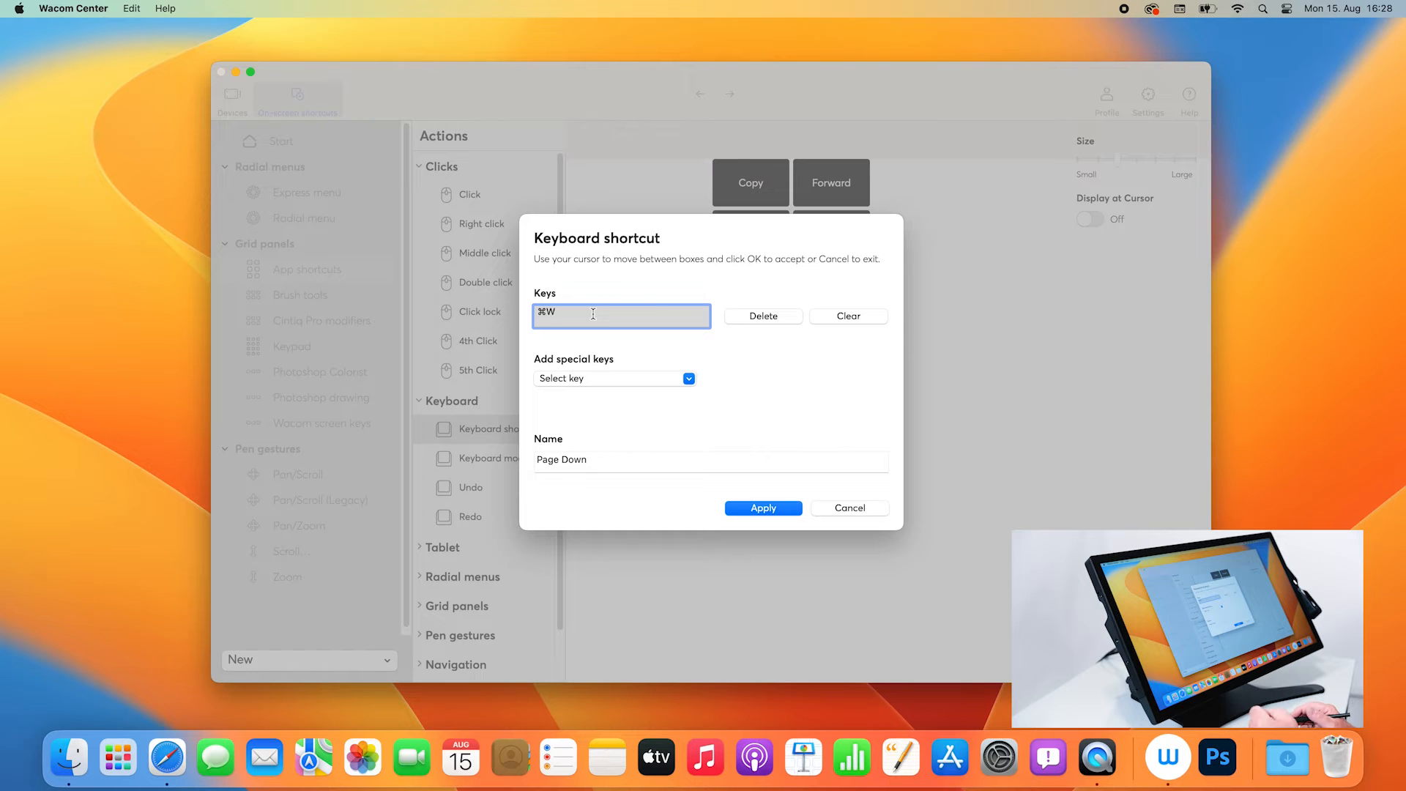
click(710, 459)
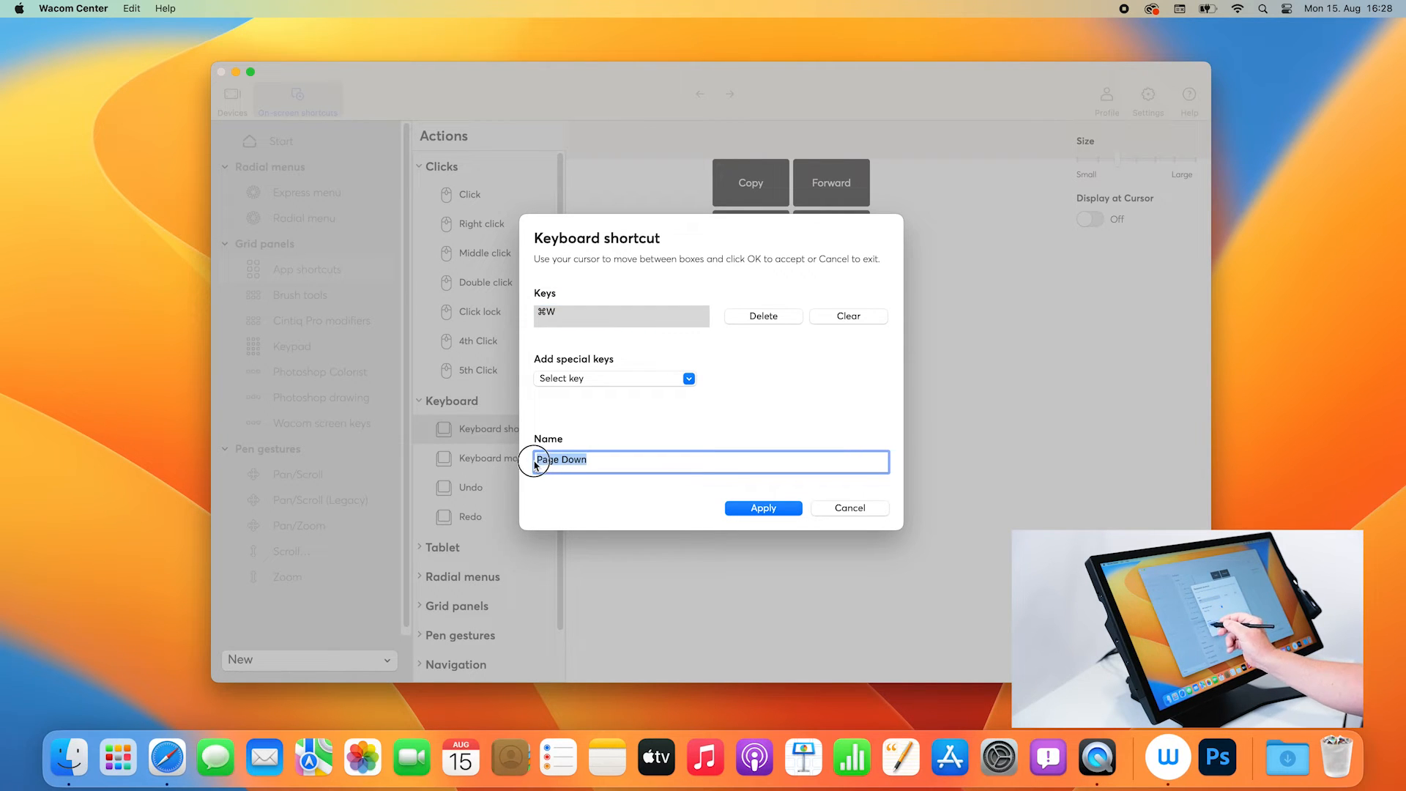
text(C)
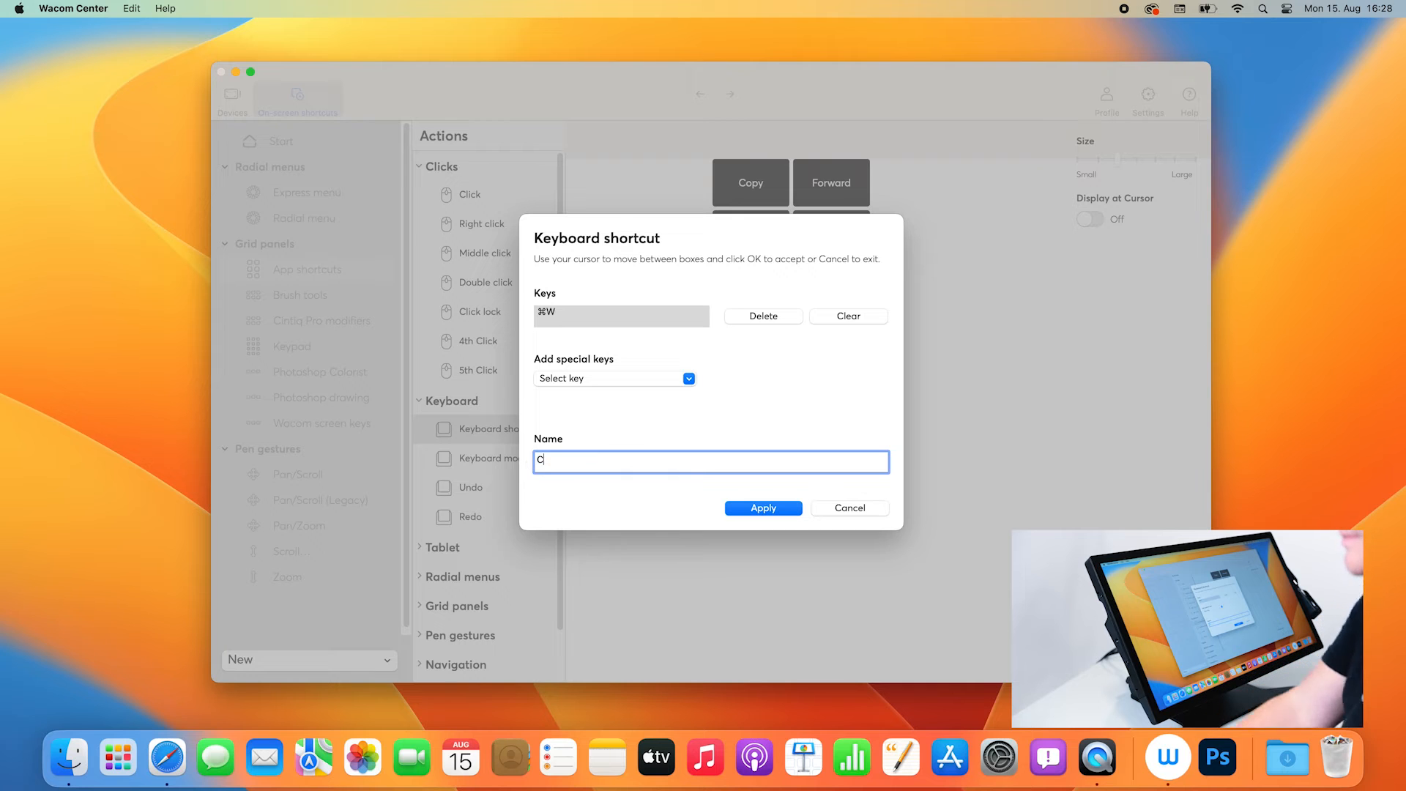
text(lose)
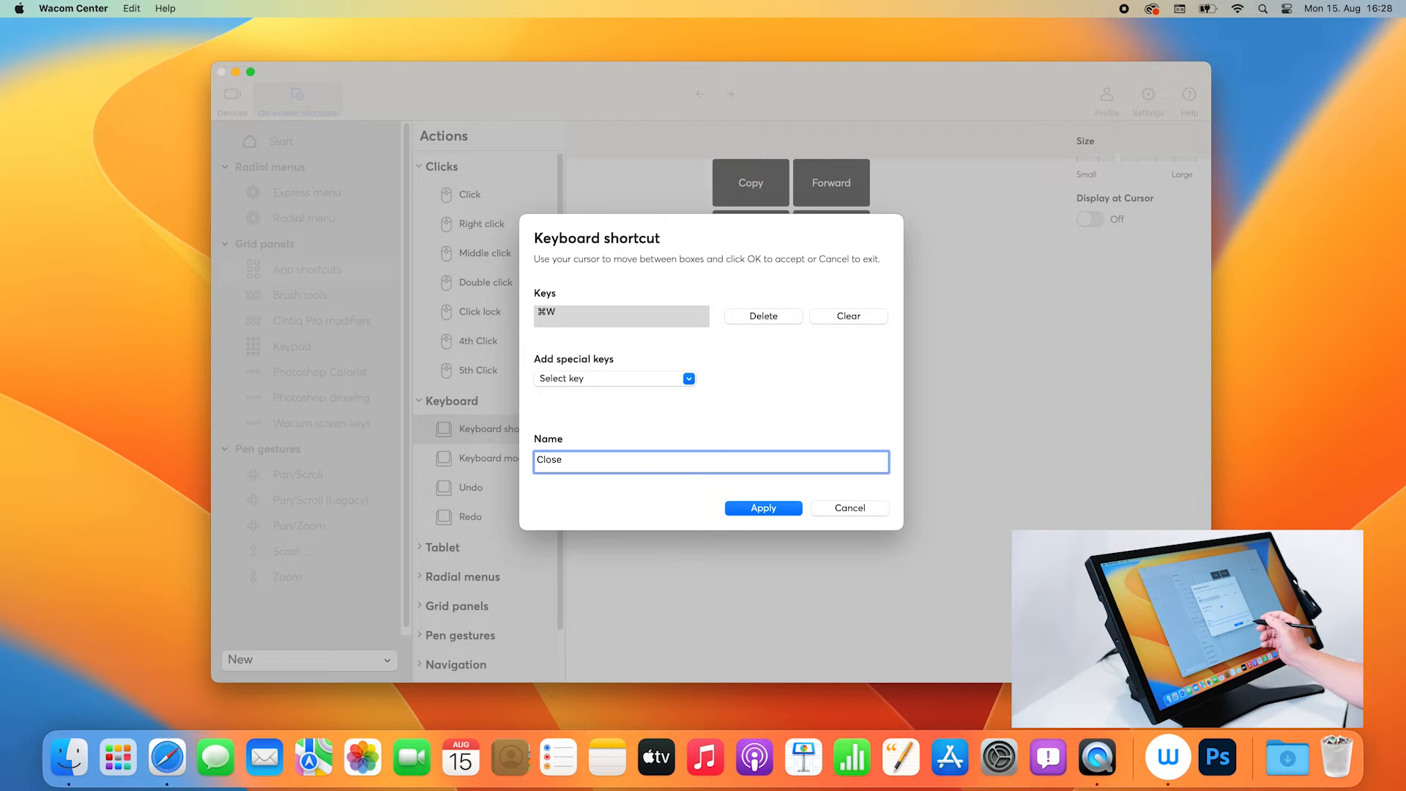
click(763, 508)
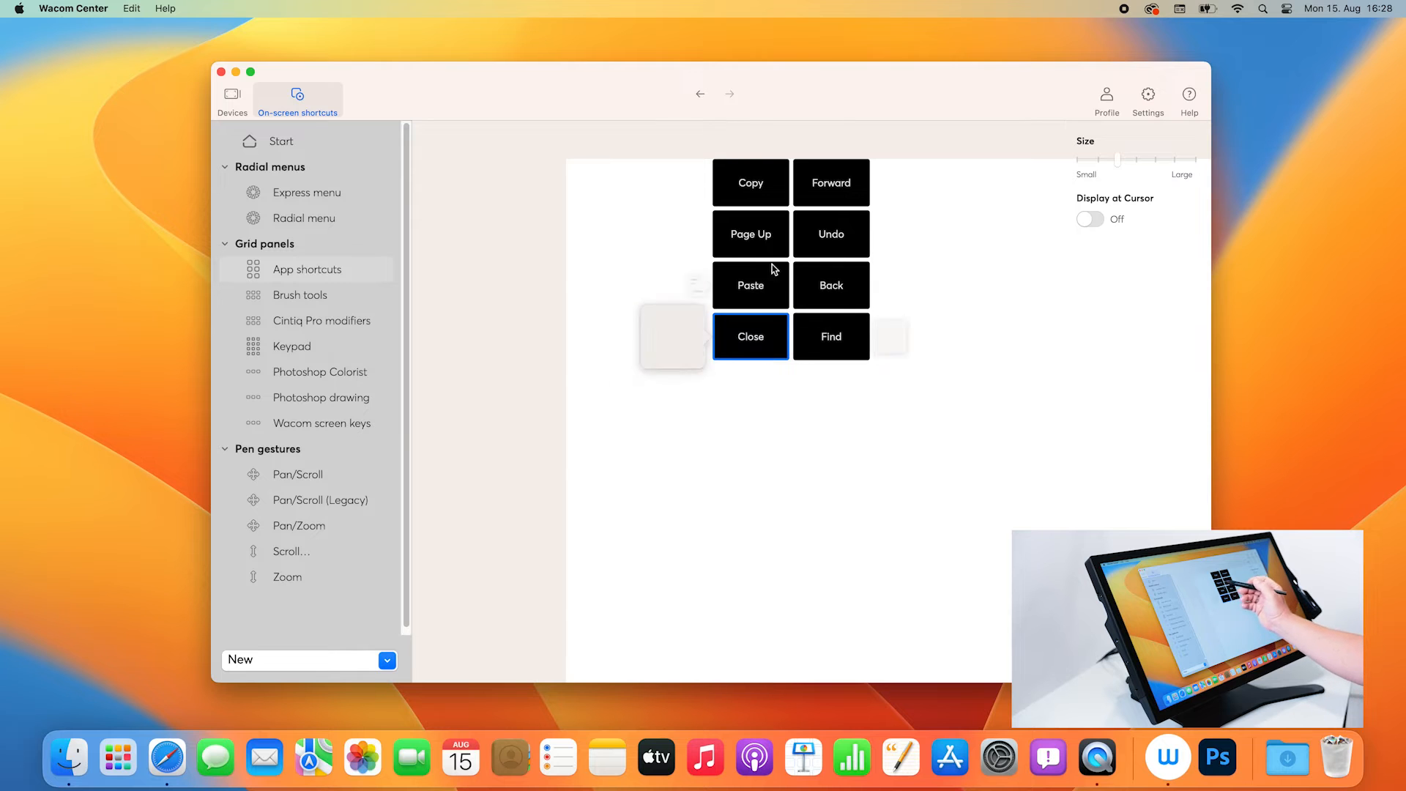
click(830, 181)
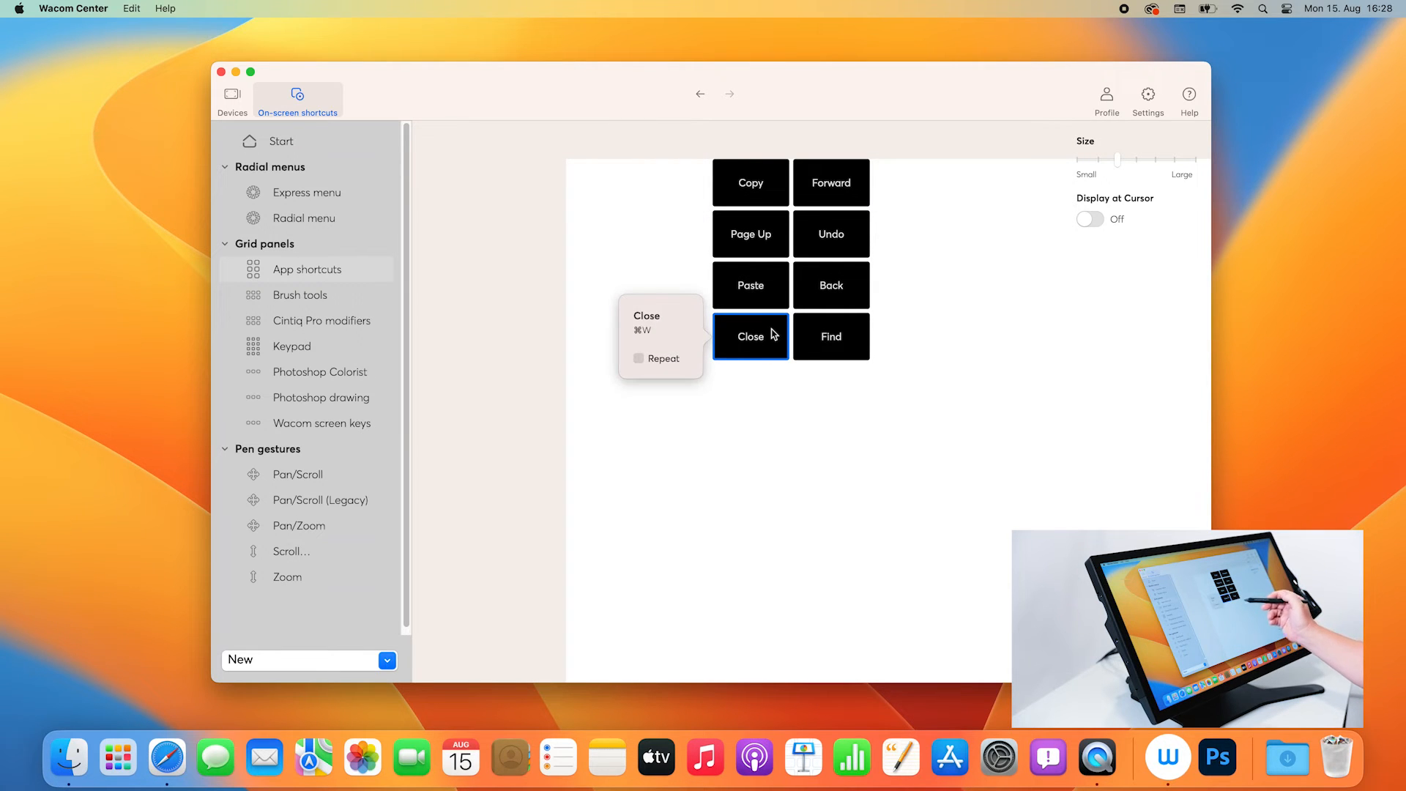
mouse_move(891, 511)
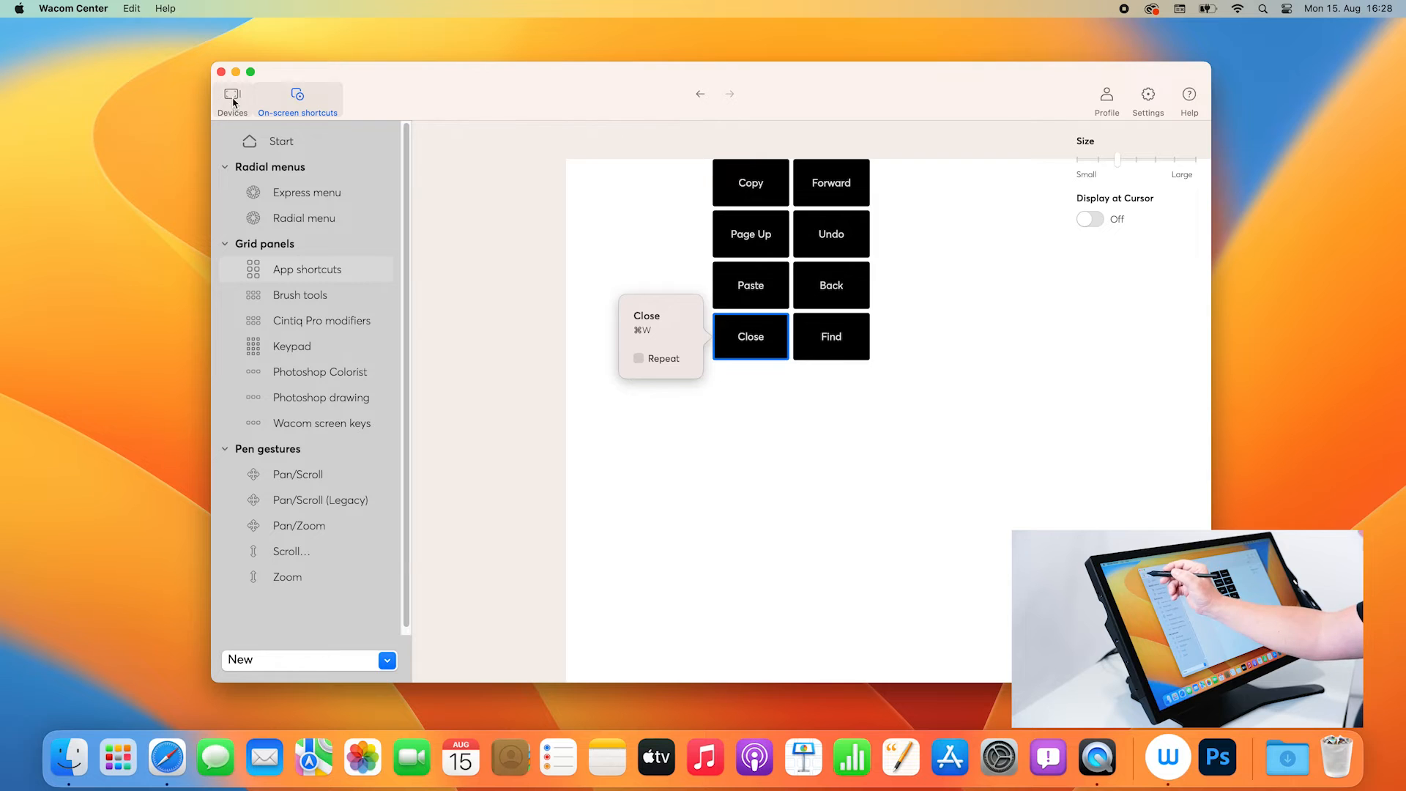
Return to Devices and show the Cintiq Pro 27 ExpressKeys page.
click(233, 98)
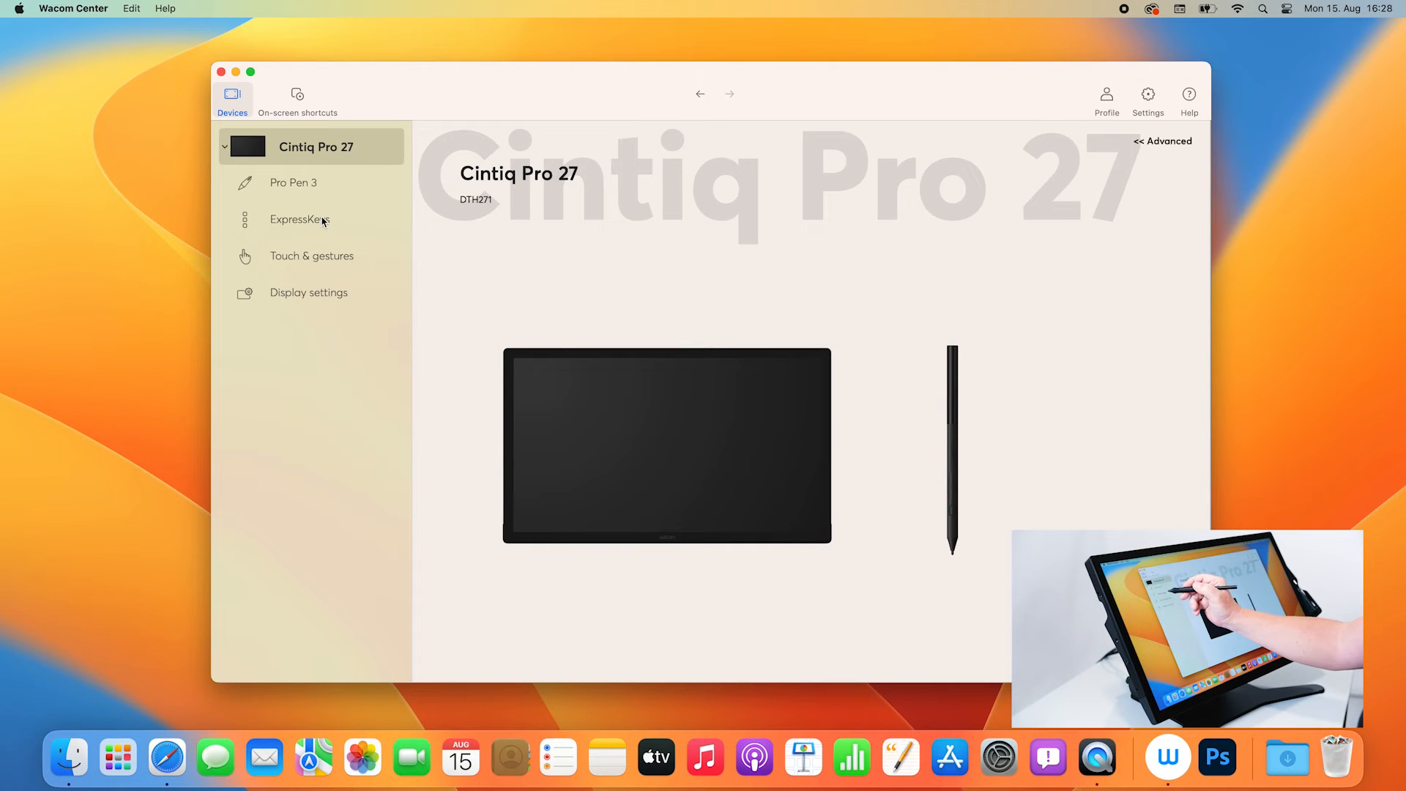
click(298, 218)
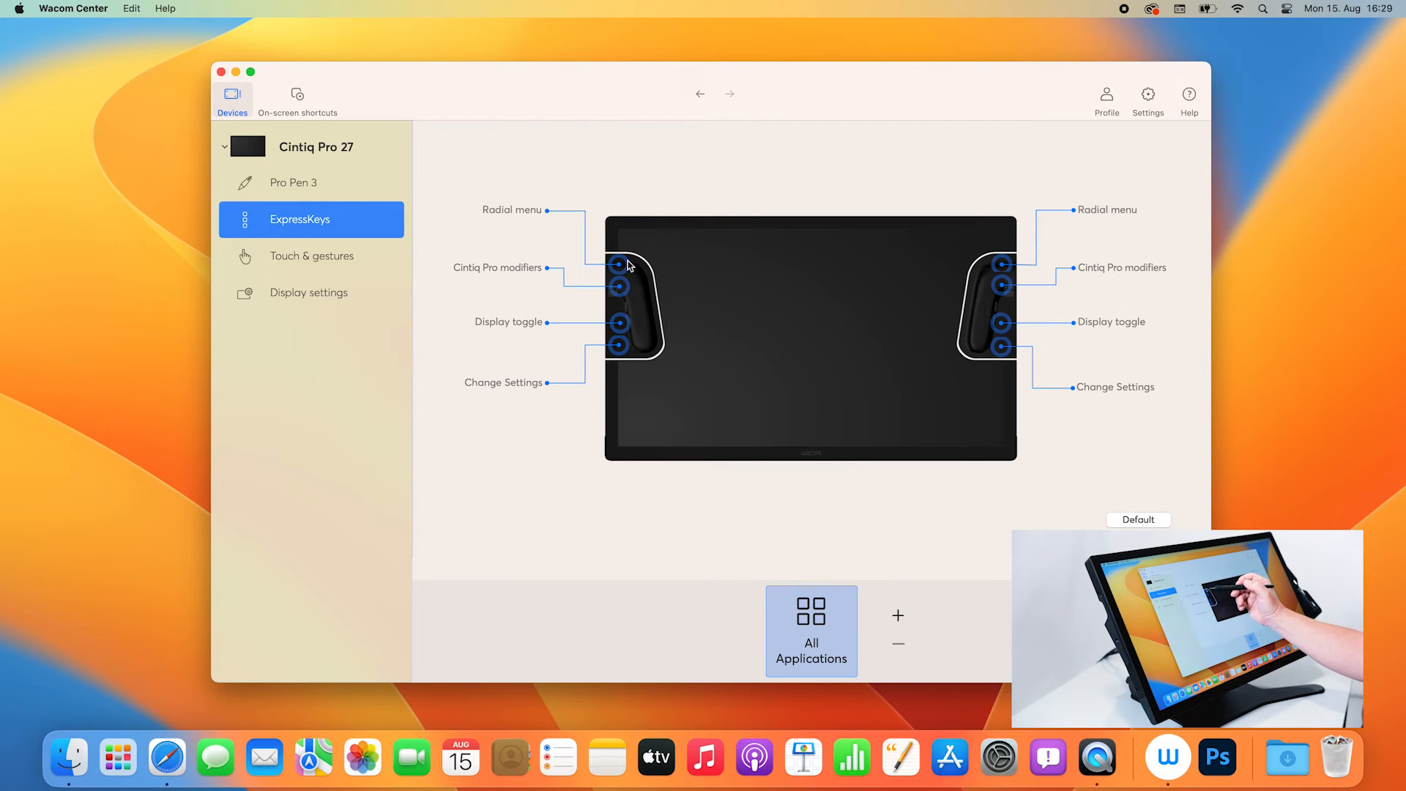
mouse_move(533, 215)
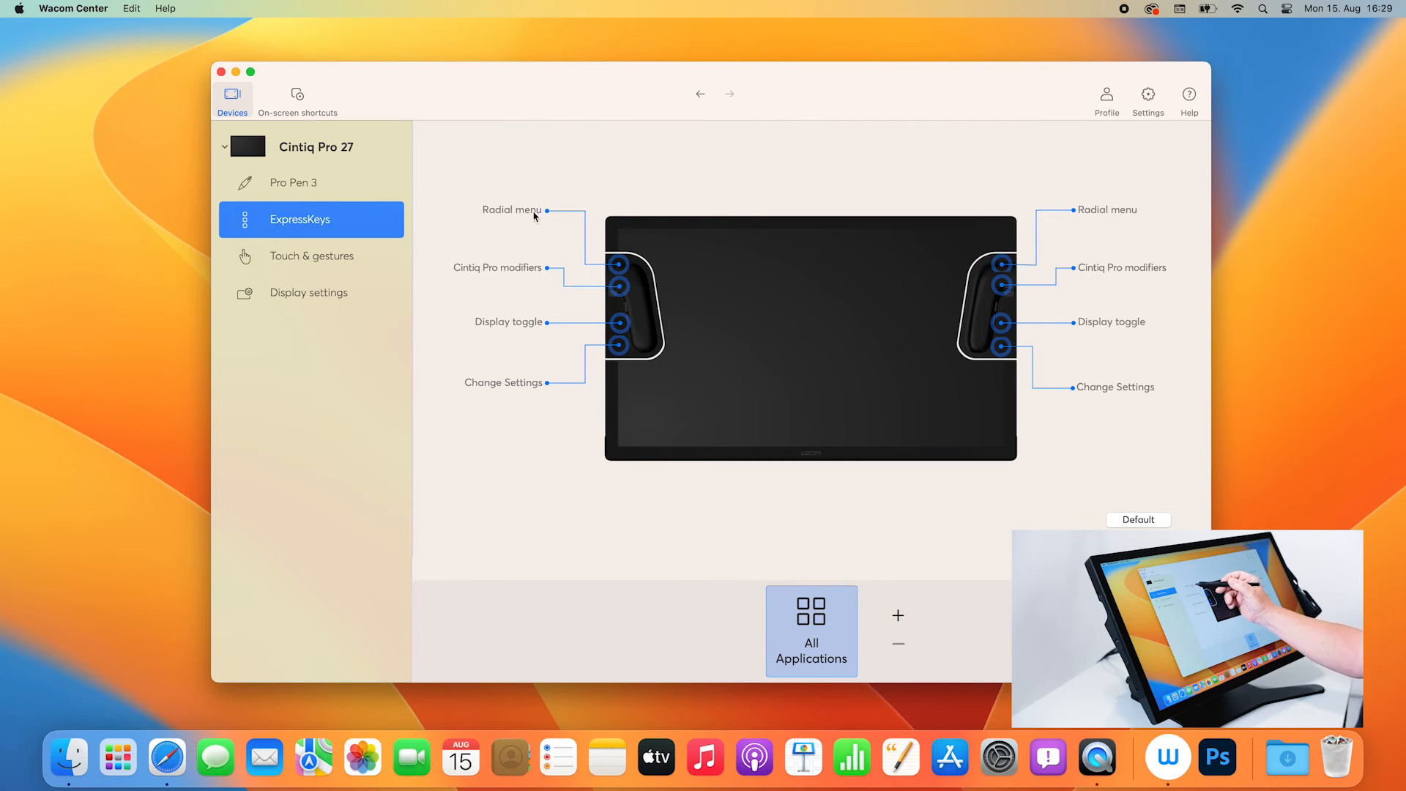
mouse_move(542, 221)
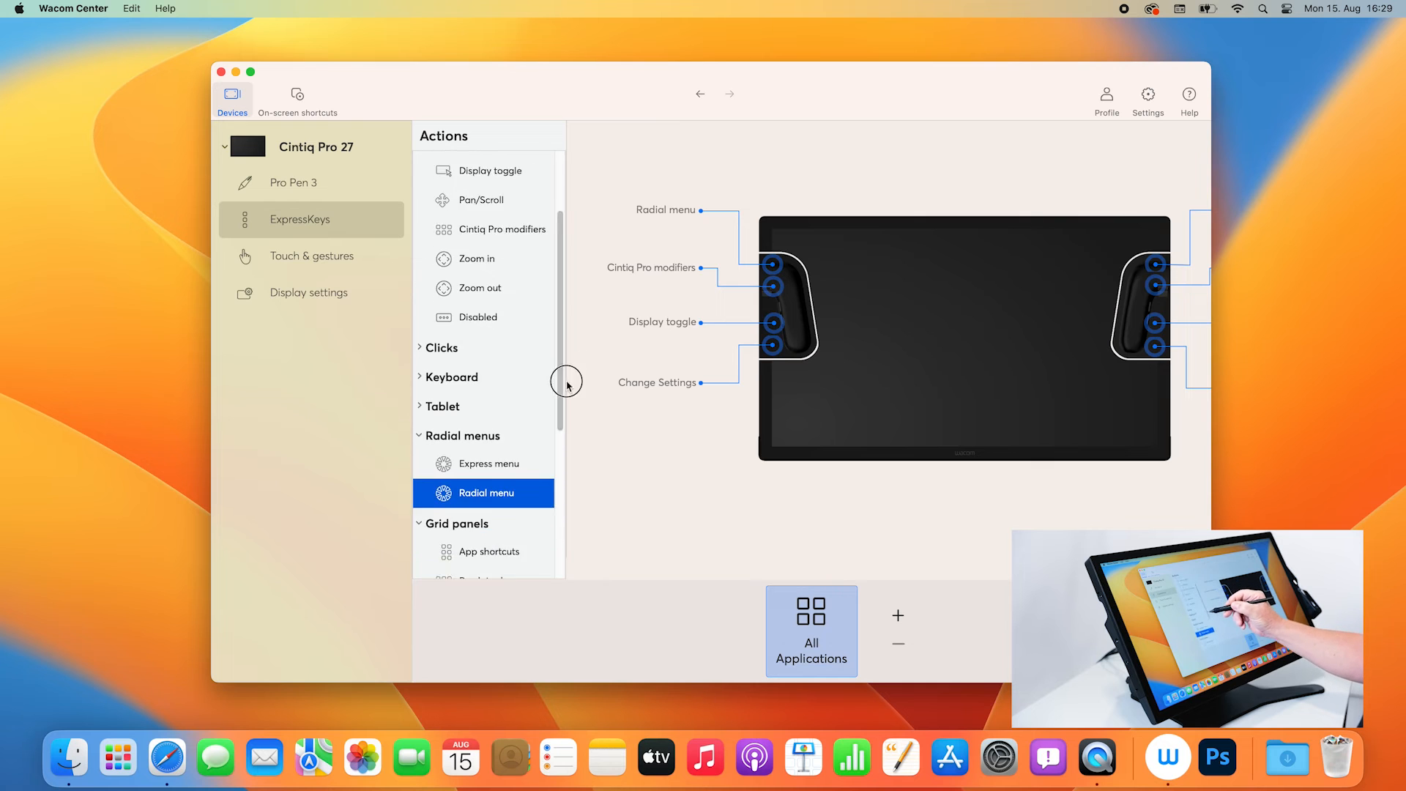
Scroll the Actions list to Grid panels to pick App shortcuts for the top-left ExpressKey.
scroll(down, 3)
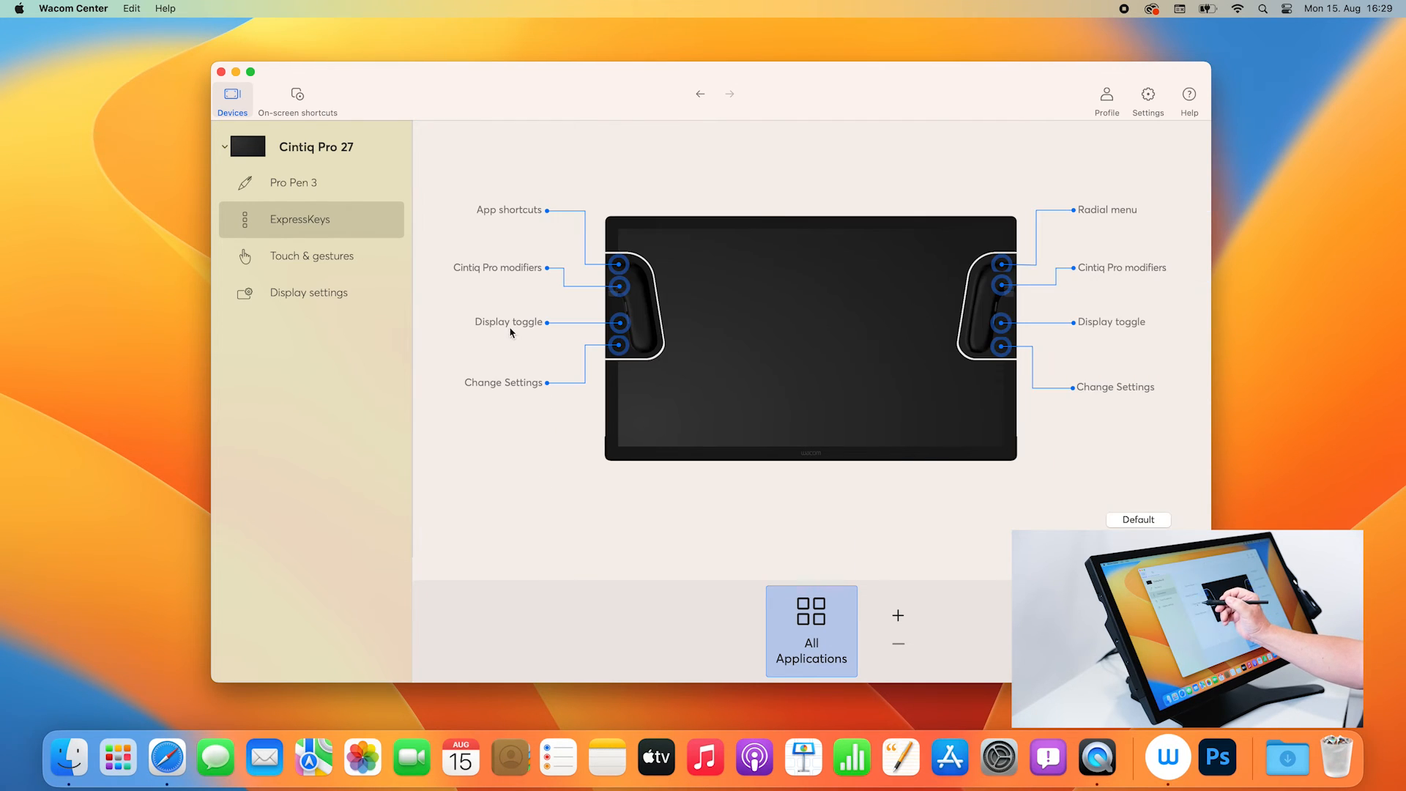
mouse_move(562, 211)
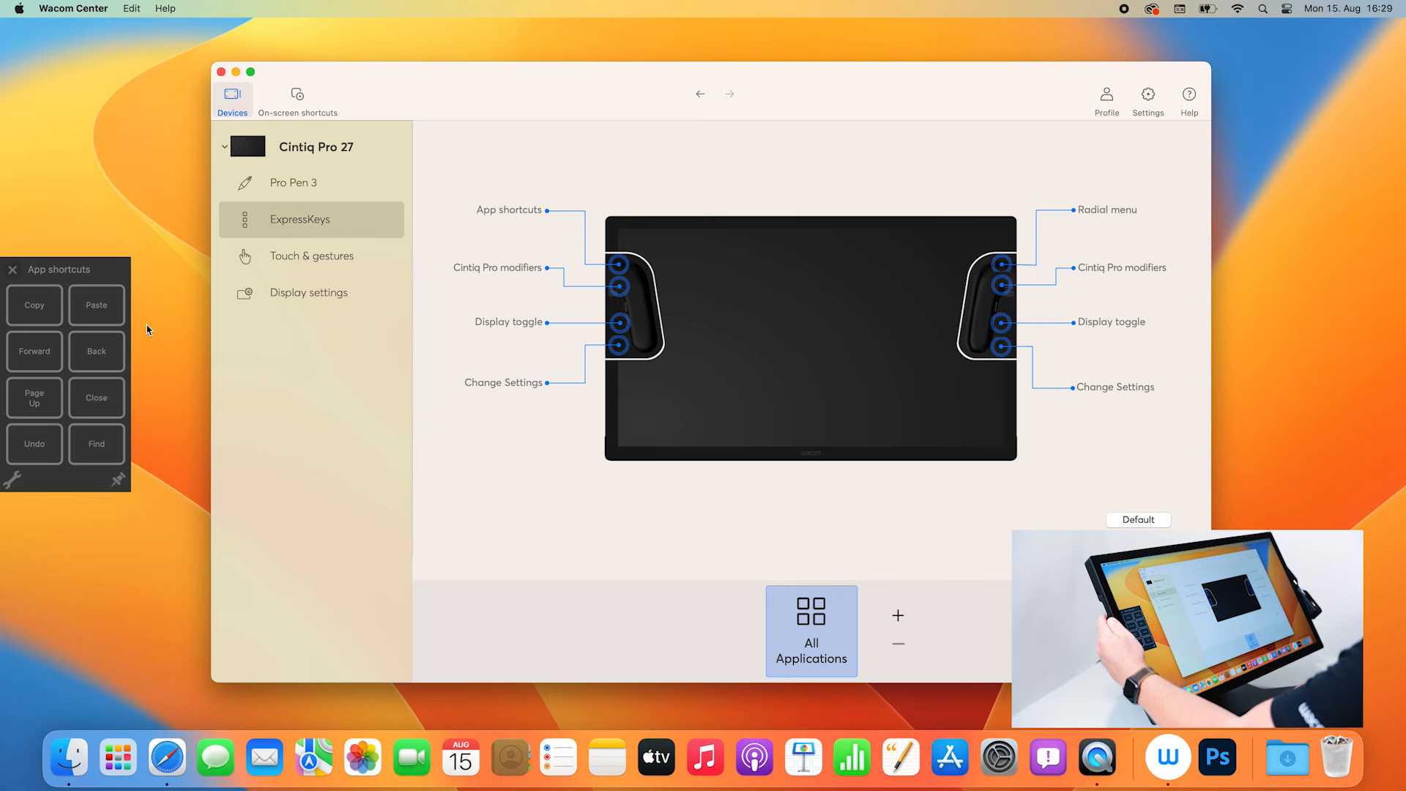
mouse_move(726, 427)
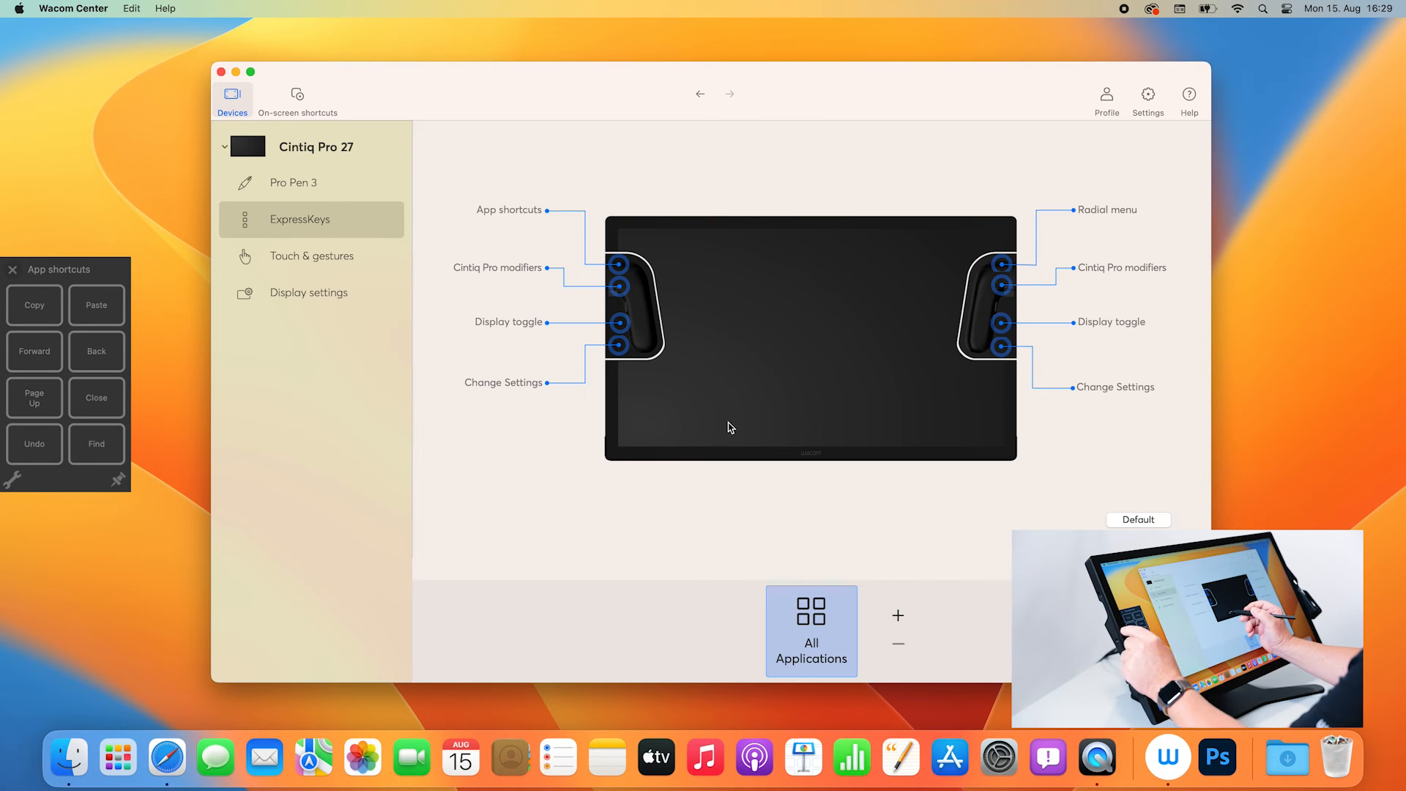
Dismiss and re-show the on-screen App shortcuts panel, now containing the Close tile.
click(13, 270)
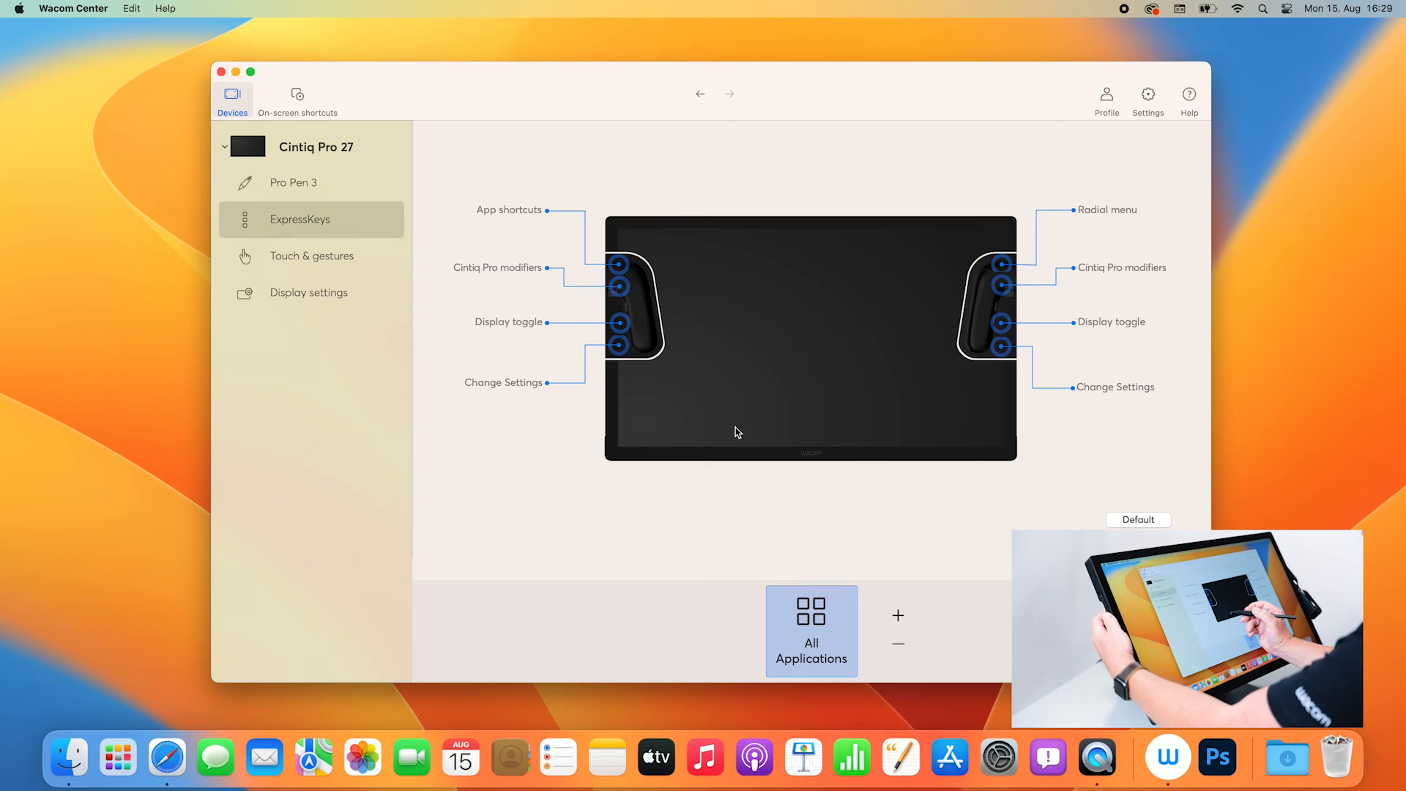
click(552, 210)
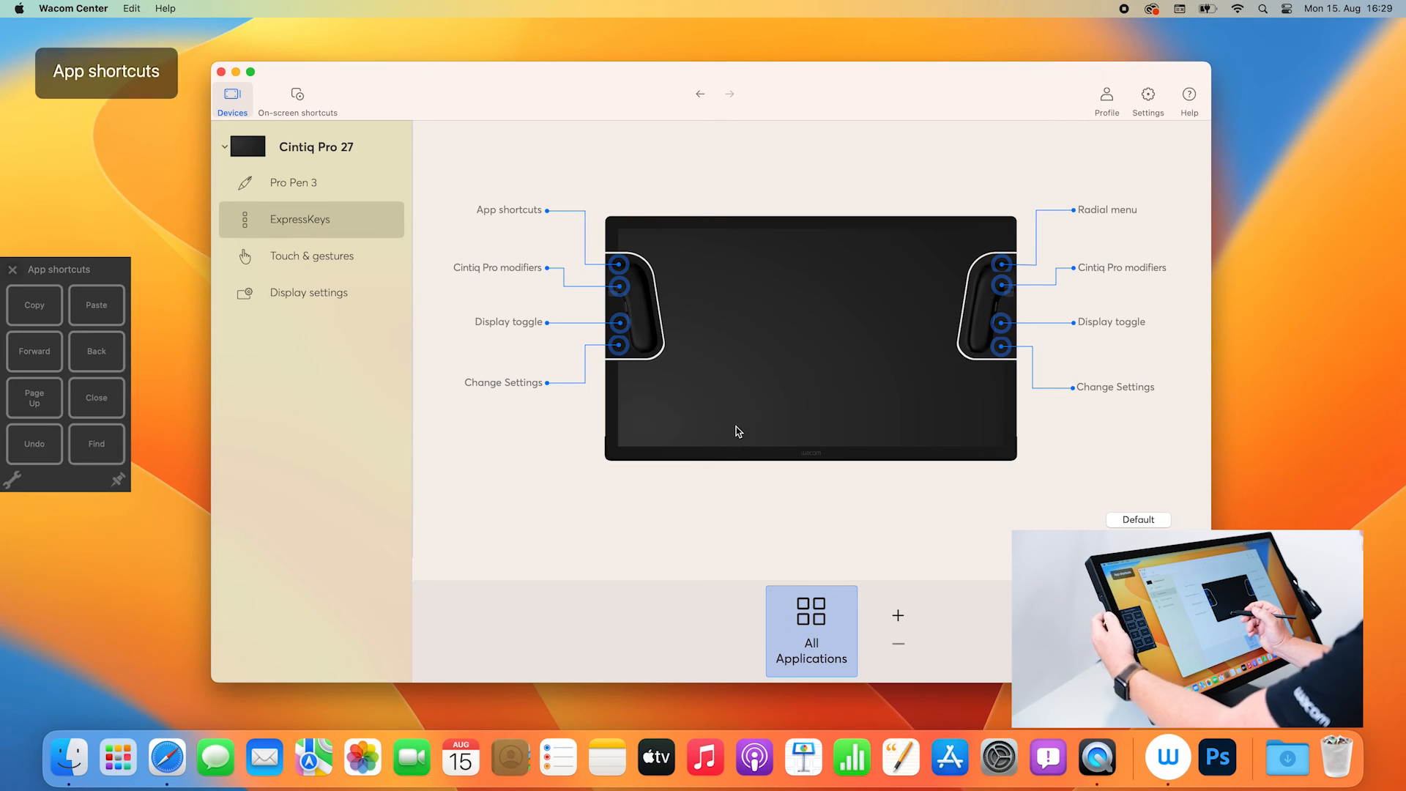